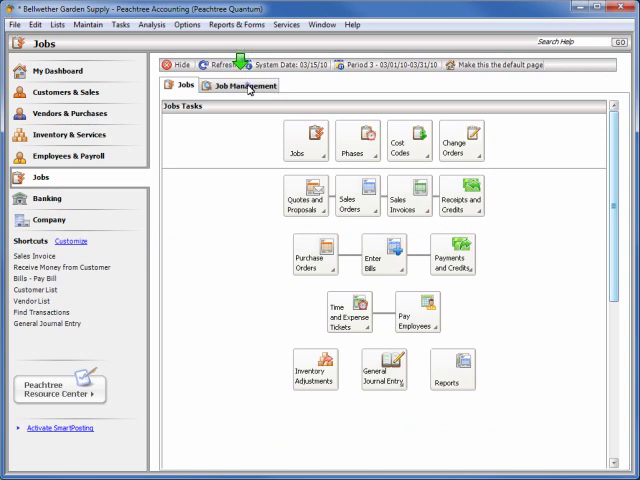
Switch the Jobs area to the Job Management view for an individual job.
{"action": "left_click", "coordinate": [244, 84]}
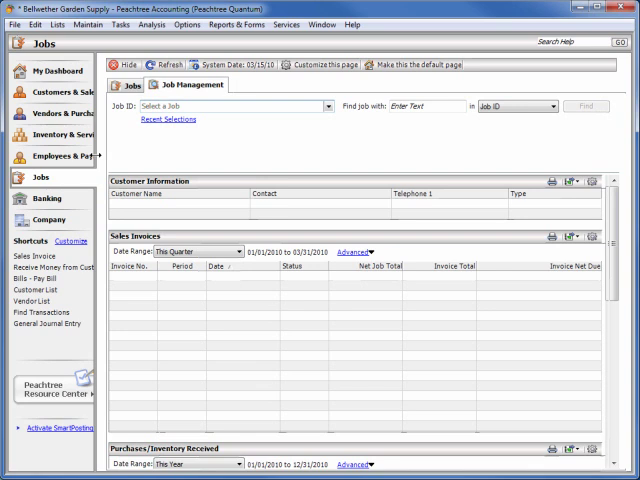
{"action": "mouse_move", "coordinate": [300, 140]}
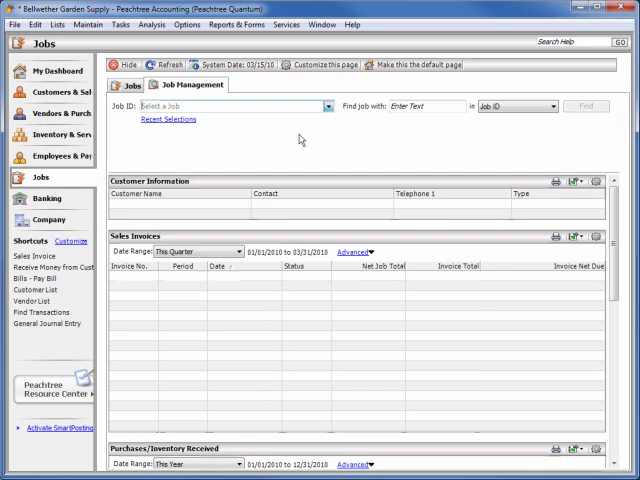
Load job MASON (Mason Rose Garden) from the Job ID lookup list.
{"action": "left_click", "coordinate": [326, 106]}
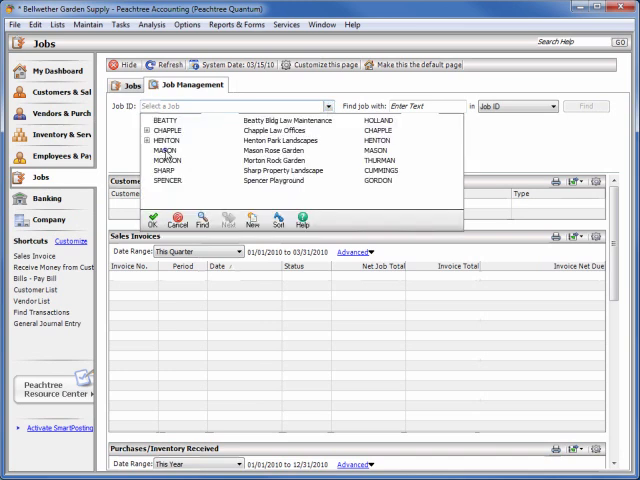
{"action": "left_click", "coordinate": [176, 148]}
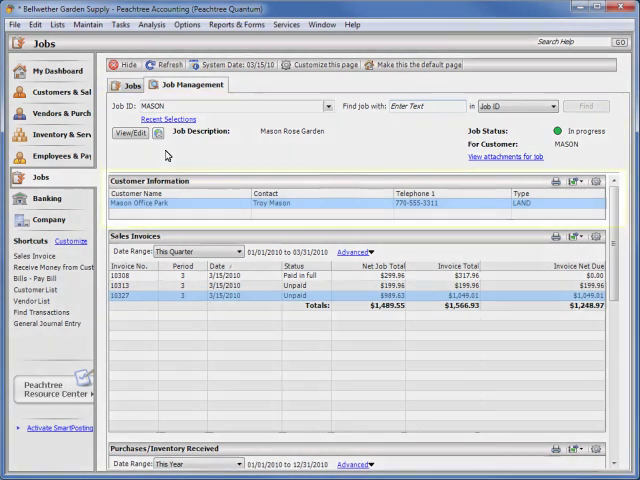
{"action": "mouse_move", "coordinate": [616, 460]}
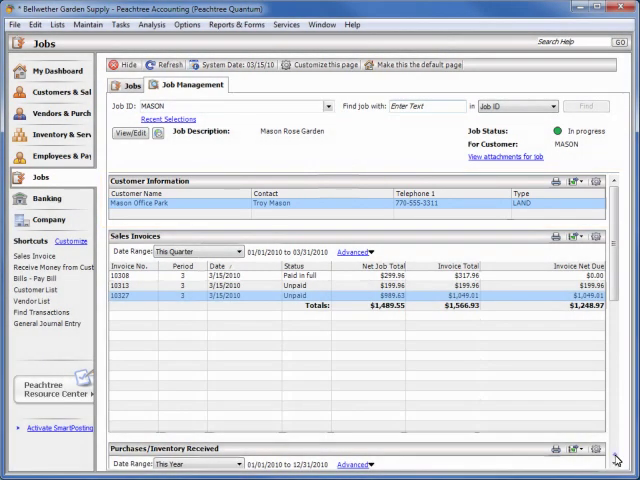
{"action": "scroll", "scroll_direction": "down", "scroll_amount": 3}
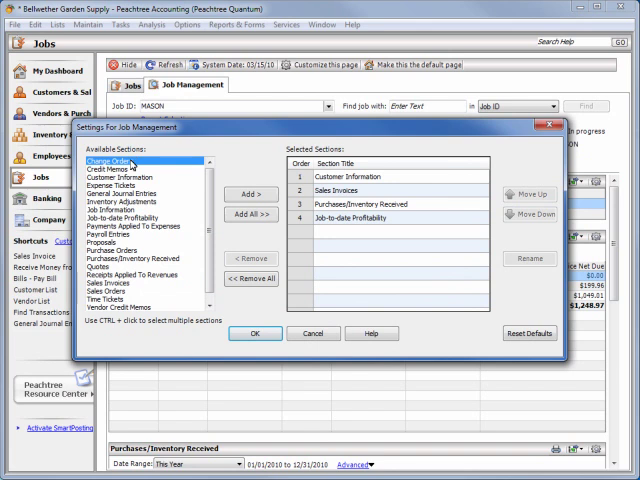
Reorder sections so Job-to-date Profitability sits directly beneath Customer Information.
{"action": "left_click", "coordinate": [252, 192]}
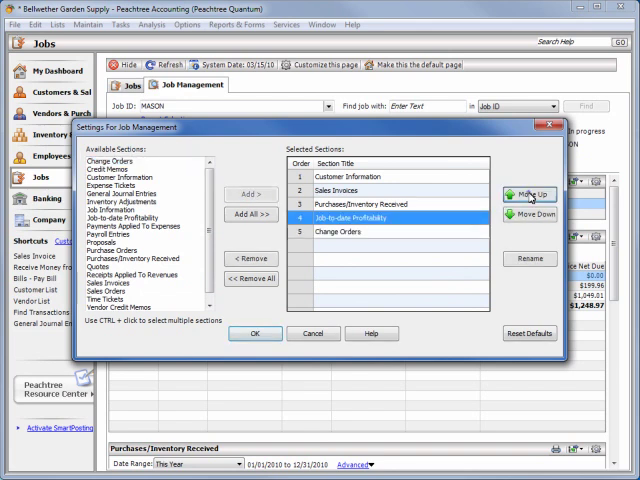
{"action": "left_click", "coordinate": [528, 194]}
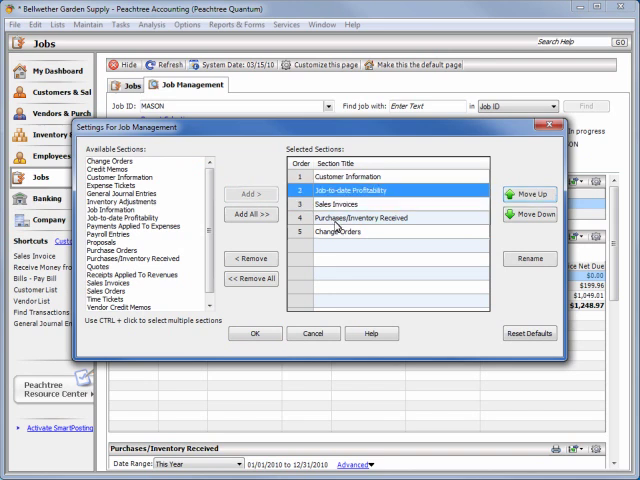
{"action": "left_click", "coordinate": [254, 332]}
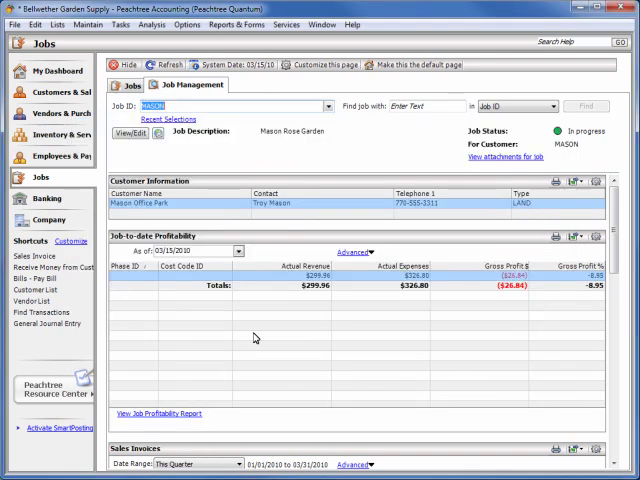
{"action": "mouse_move", "coordinate": [416, 328]}
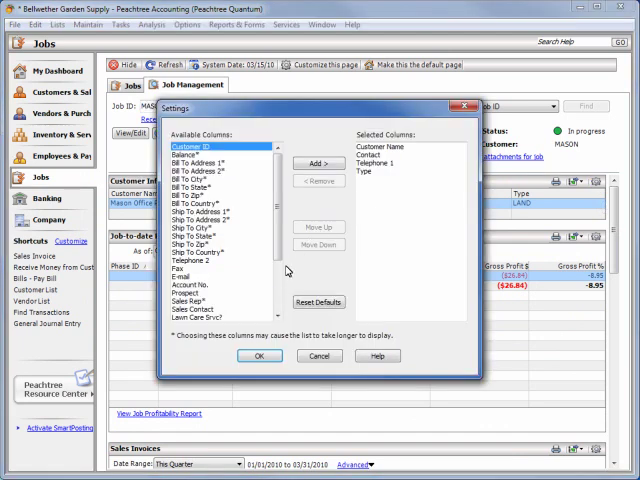
Add Avg Days to Pay Invoices and Account No. to the Customer Information columns.
{"action": "scroll", "scroll_direction": "down", "scroll_amount": 3}
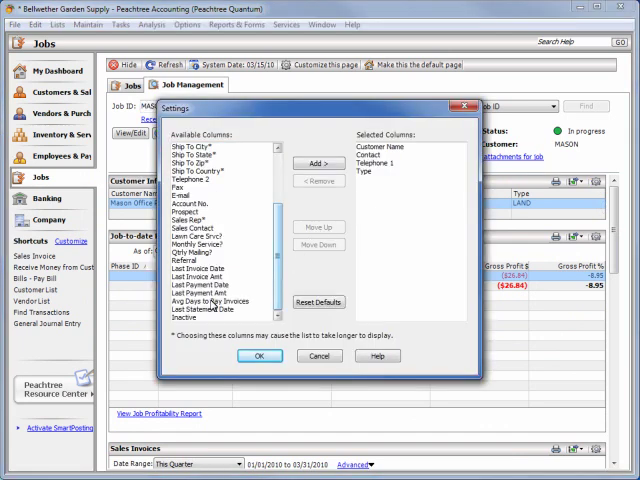
{"action": "left_click", "coordinate": [320, 164]}
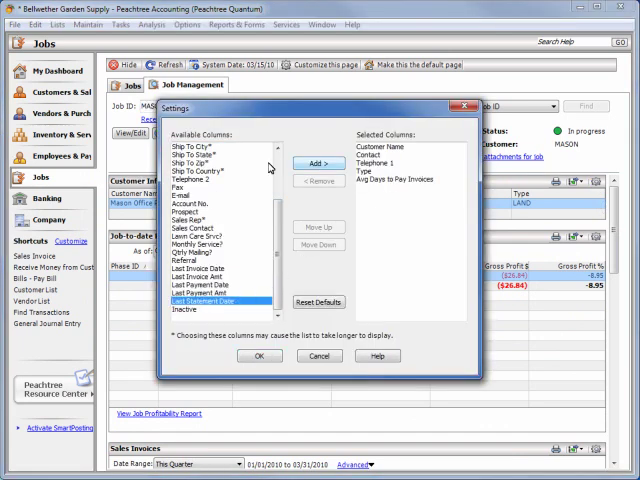
{"action": "left_click", "coordinate": [200, 202]}
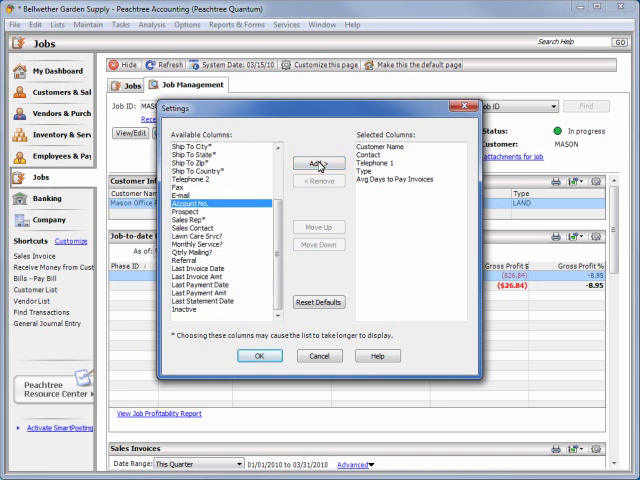
{"action": "left_click", "coordinate": [320, 162]}
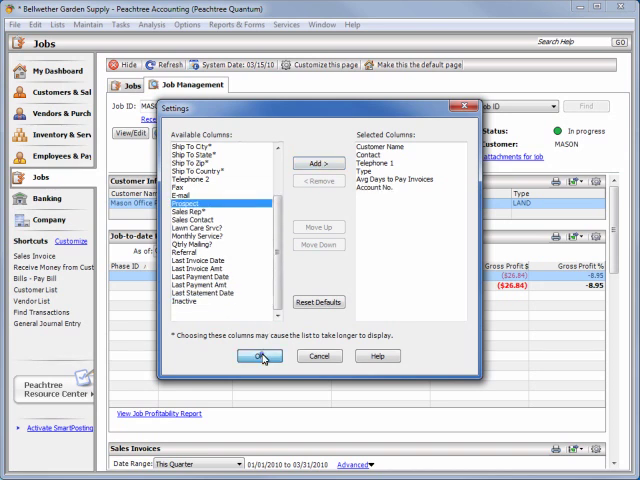
{"action": "left_click", "coordinate": [260, 356]}
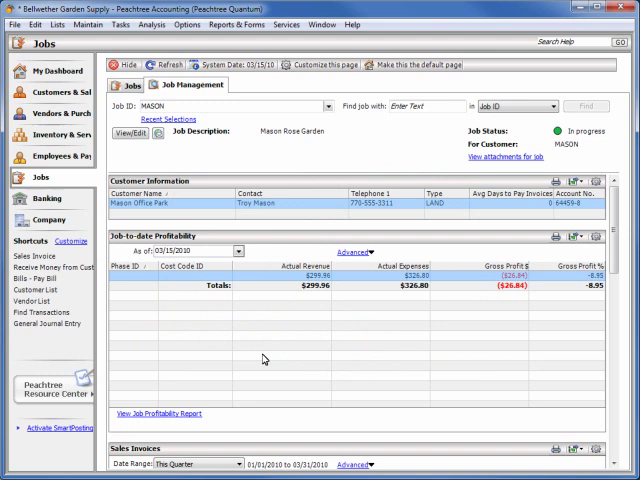